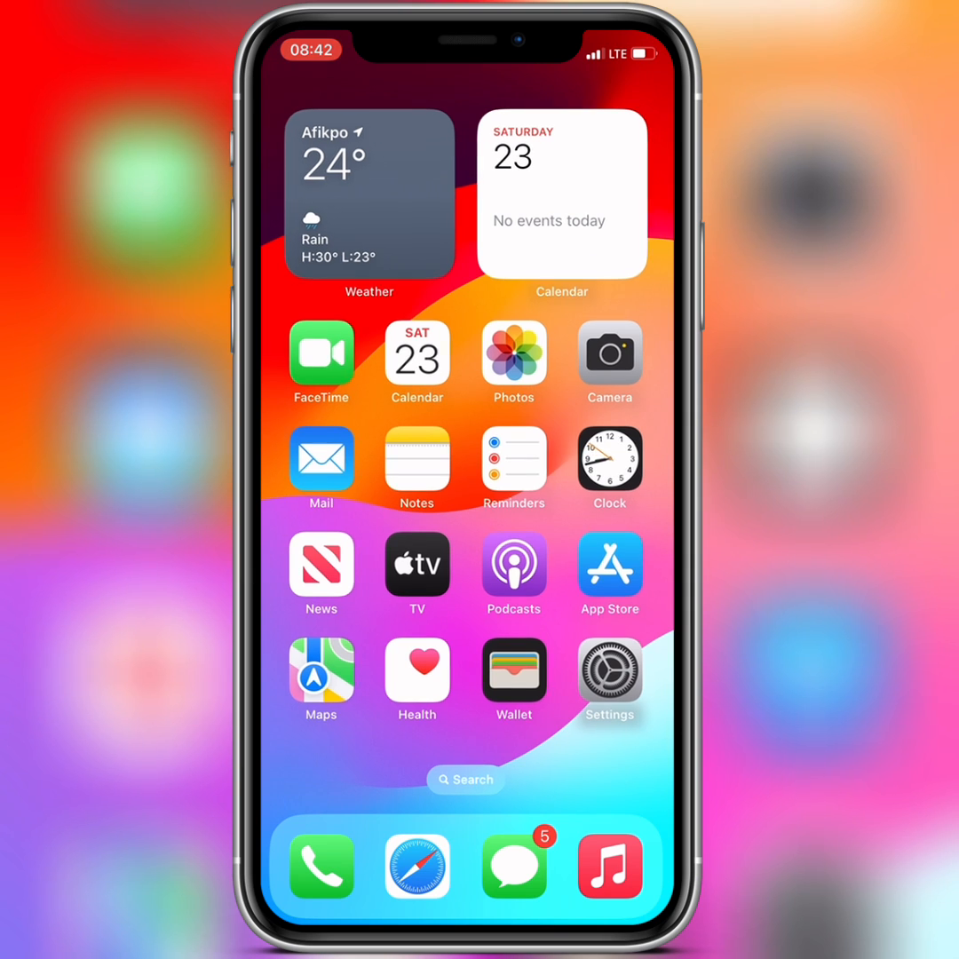
- Check the Weather app's location access and mobile data settings, then return to the app list
left_click(609, 674)
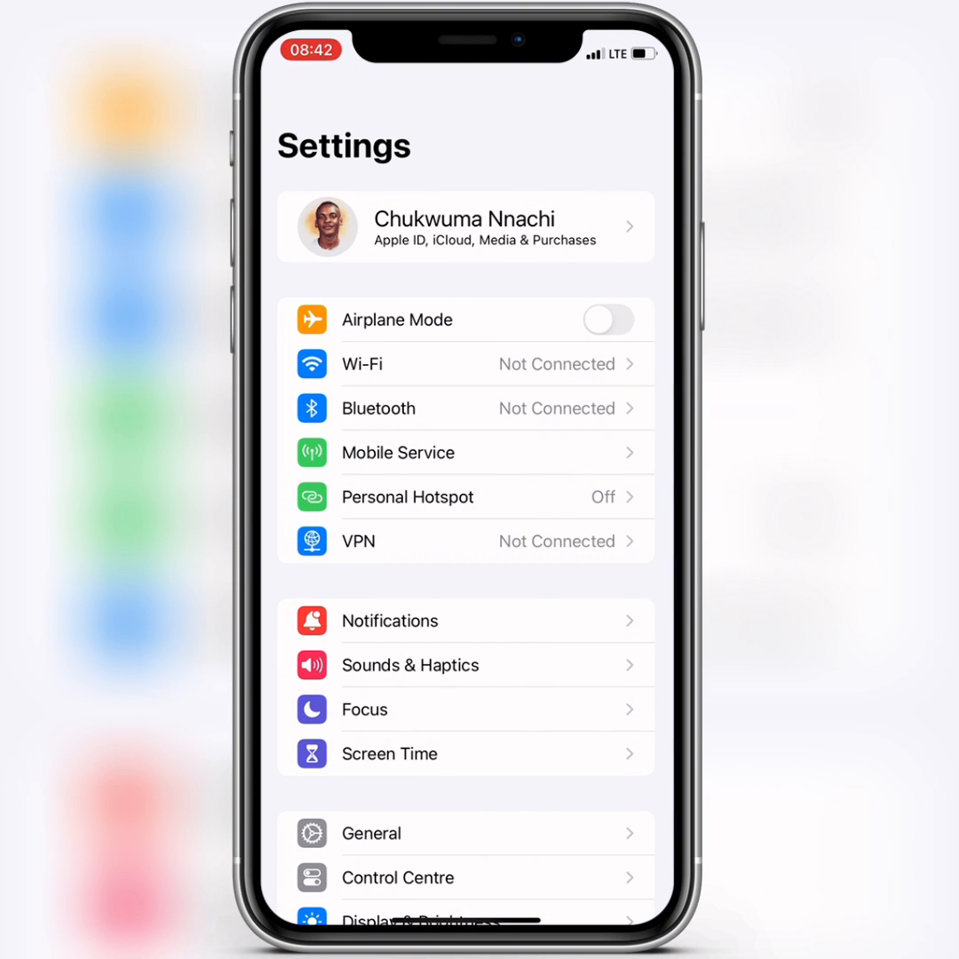
scroll("down", 3)
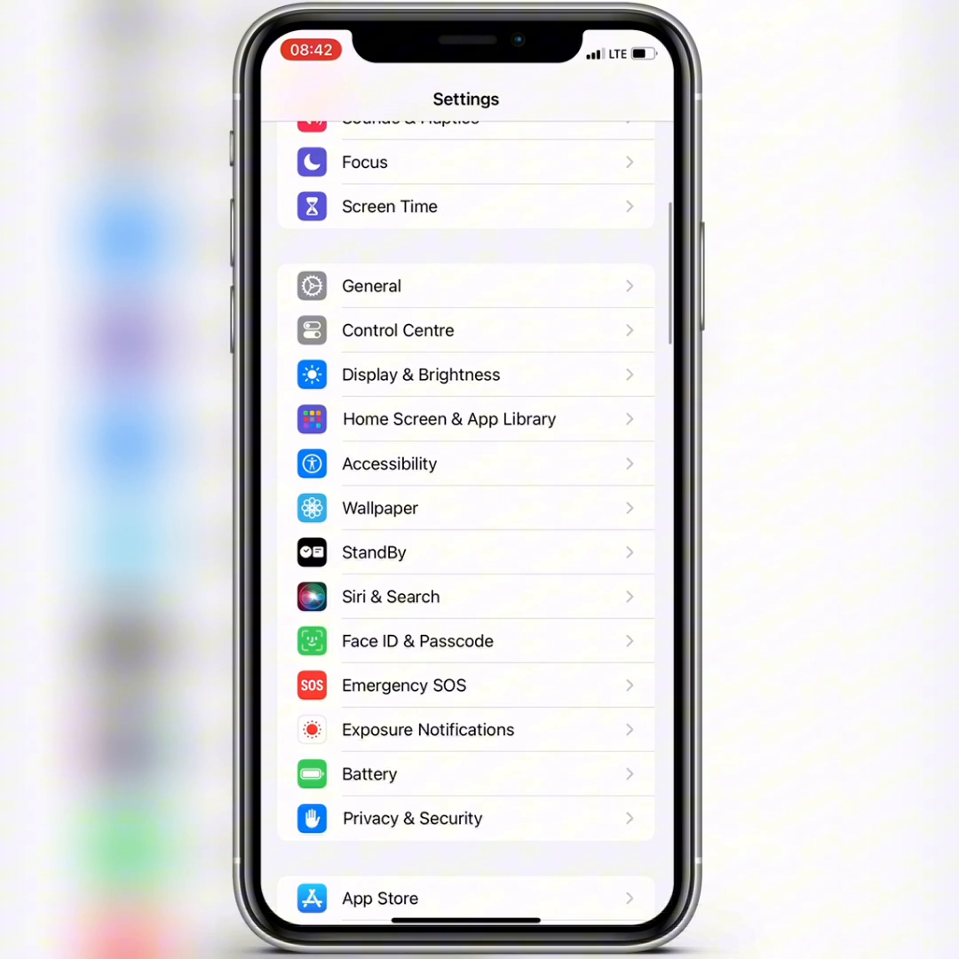
scroll("down", 3)
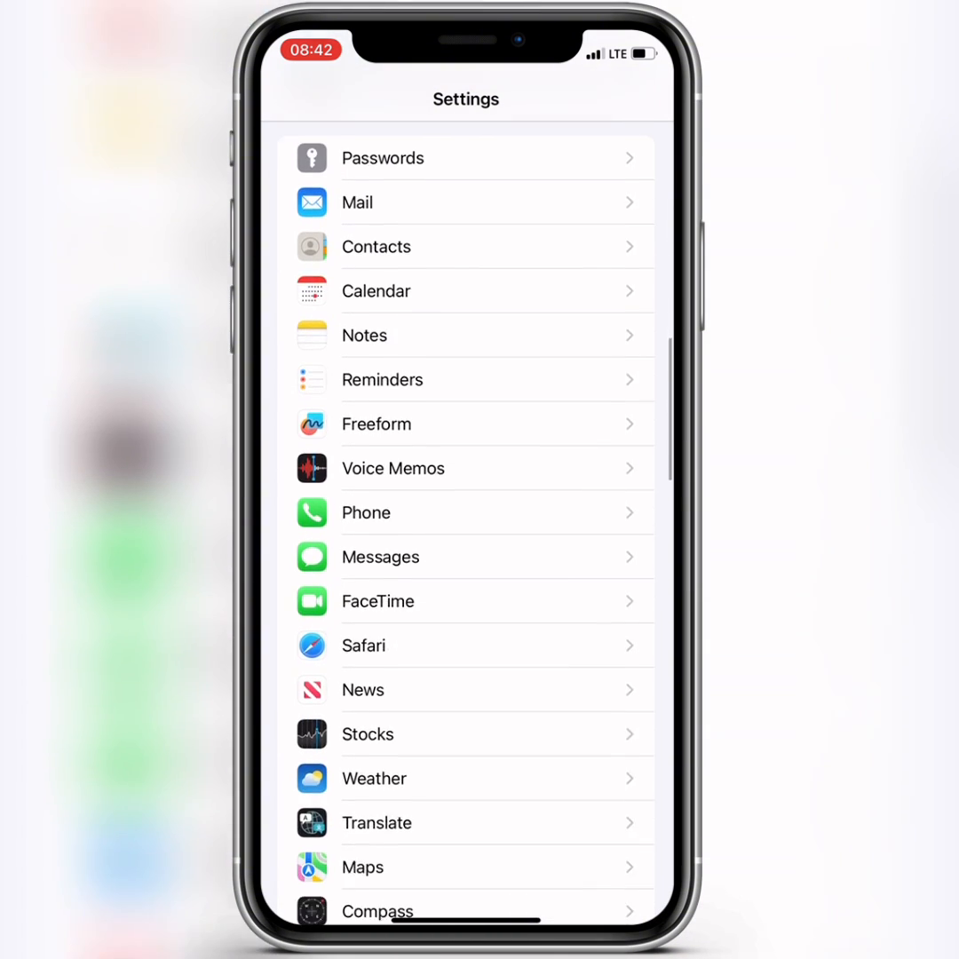
scroll("down", 3)
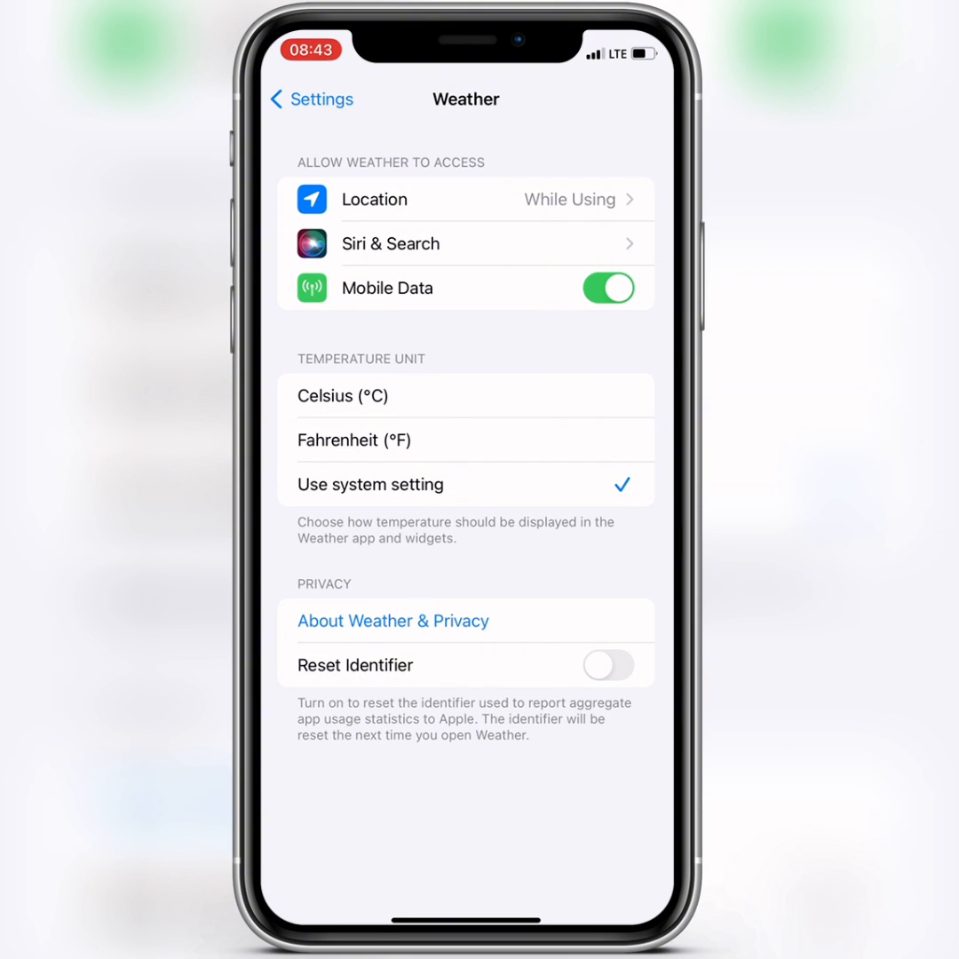
left_click(311, 98)
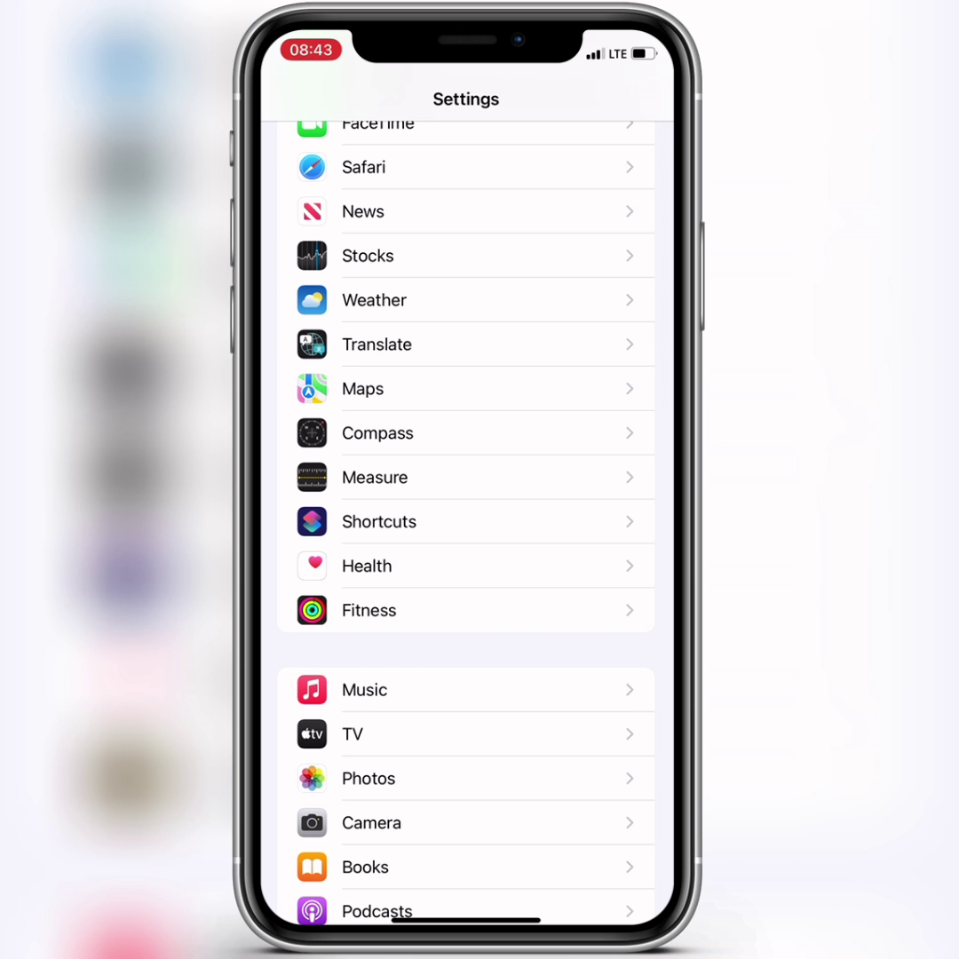
- Confirm Date & Time is set automatically for the Lagos time zone, then return to General
scroll("up", 3)
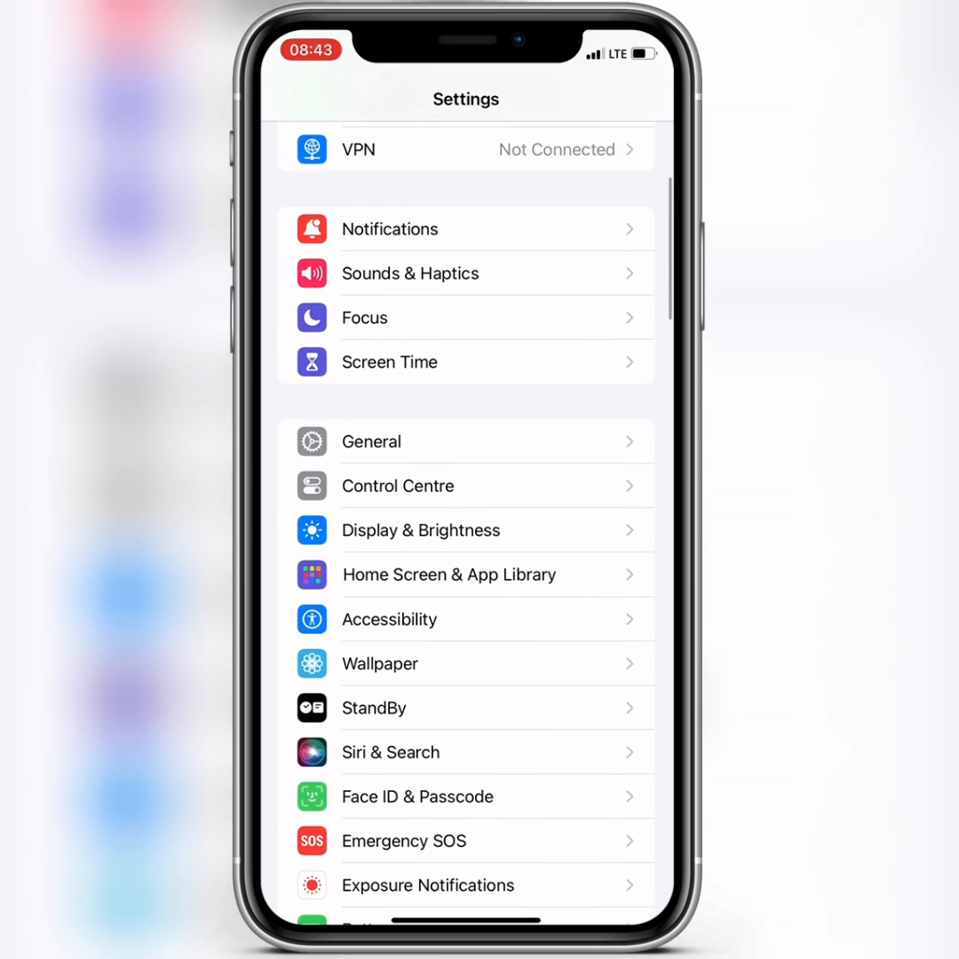
left_click(466, 444)
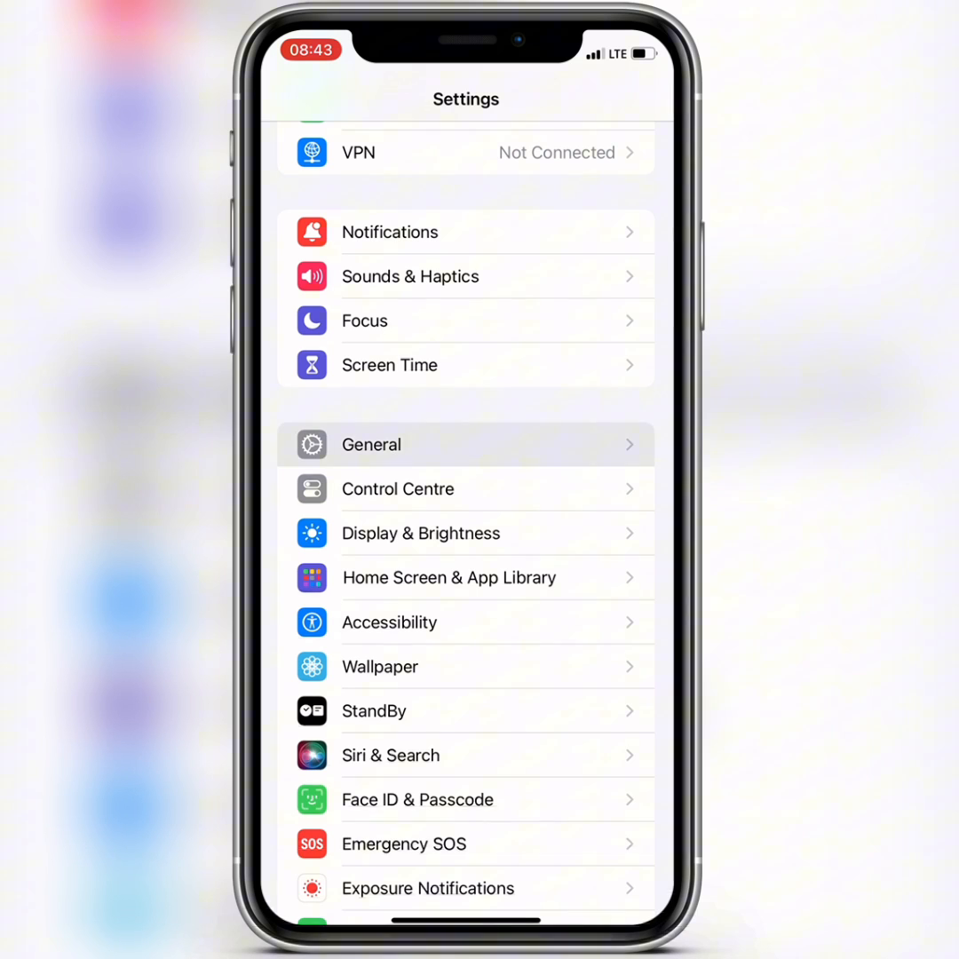
left_click(465, 444)
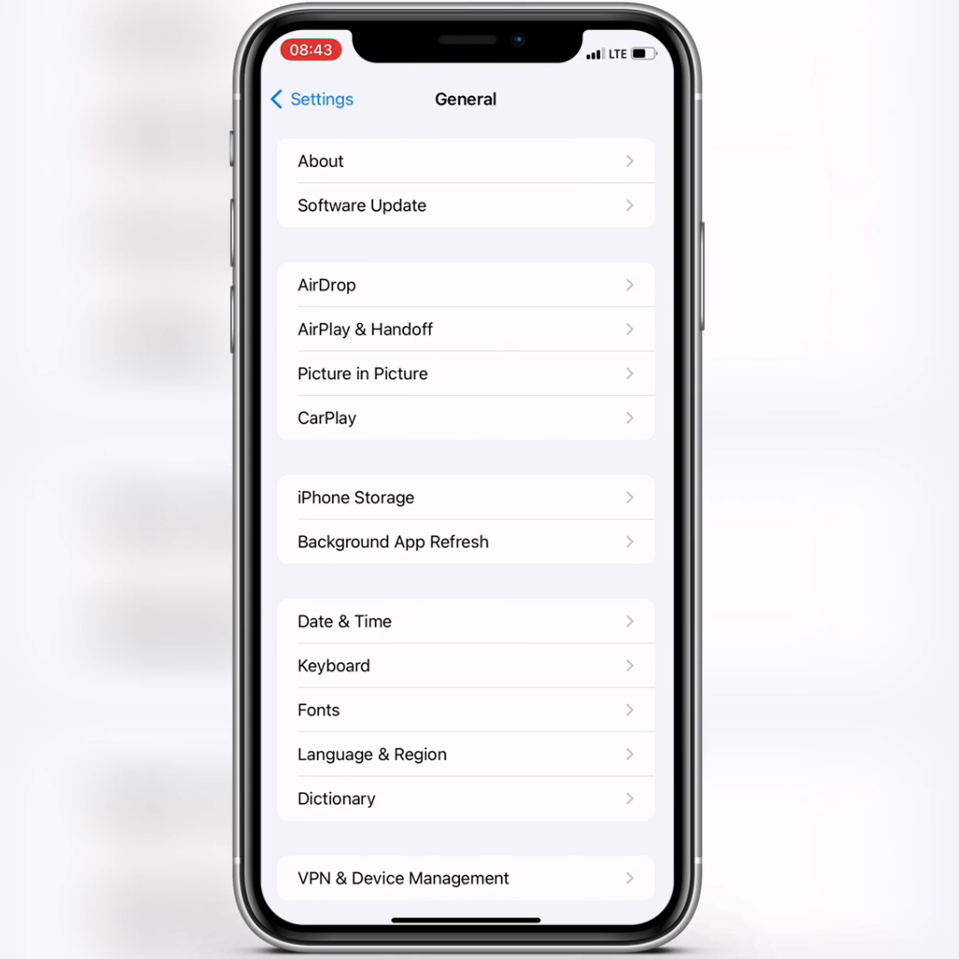
scroll("down", 3)
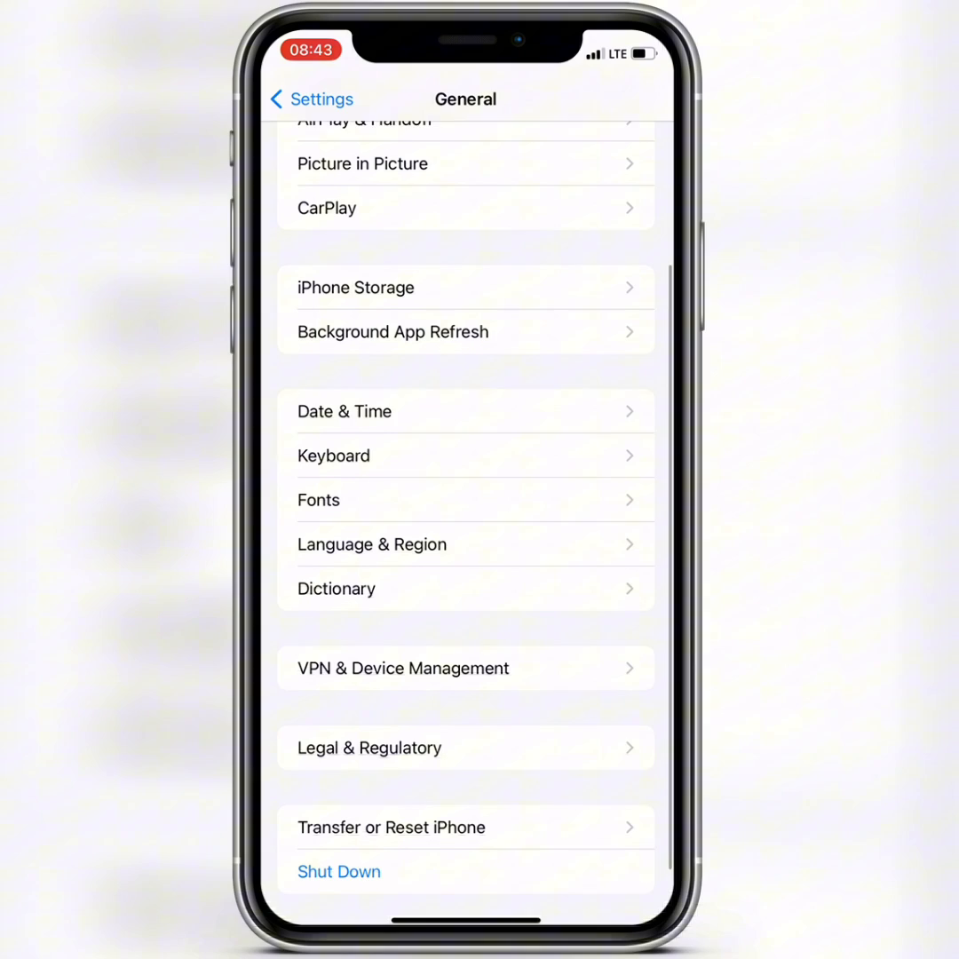
left_click(465, 410)
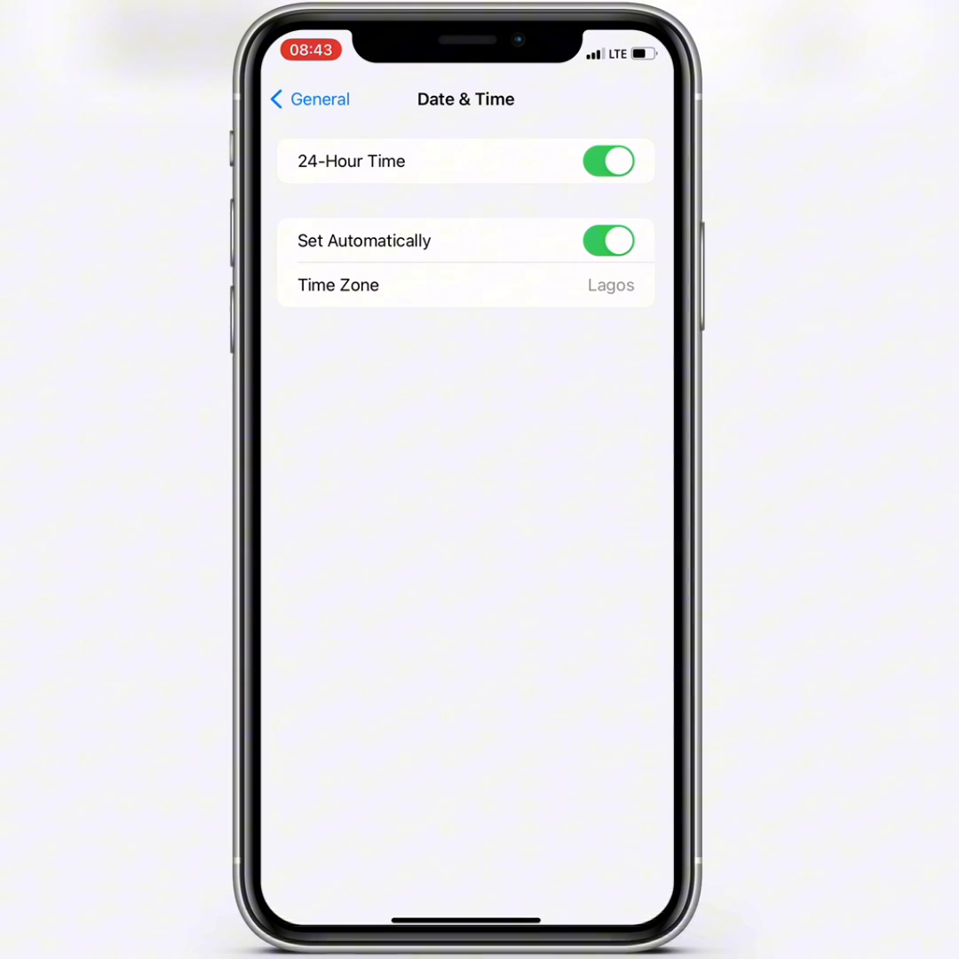
left_click(309, 99)
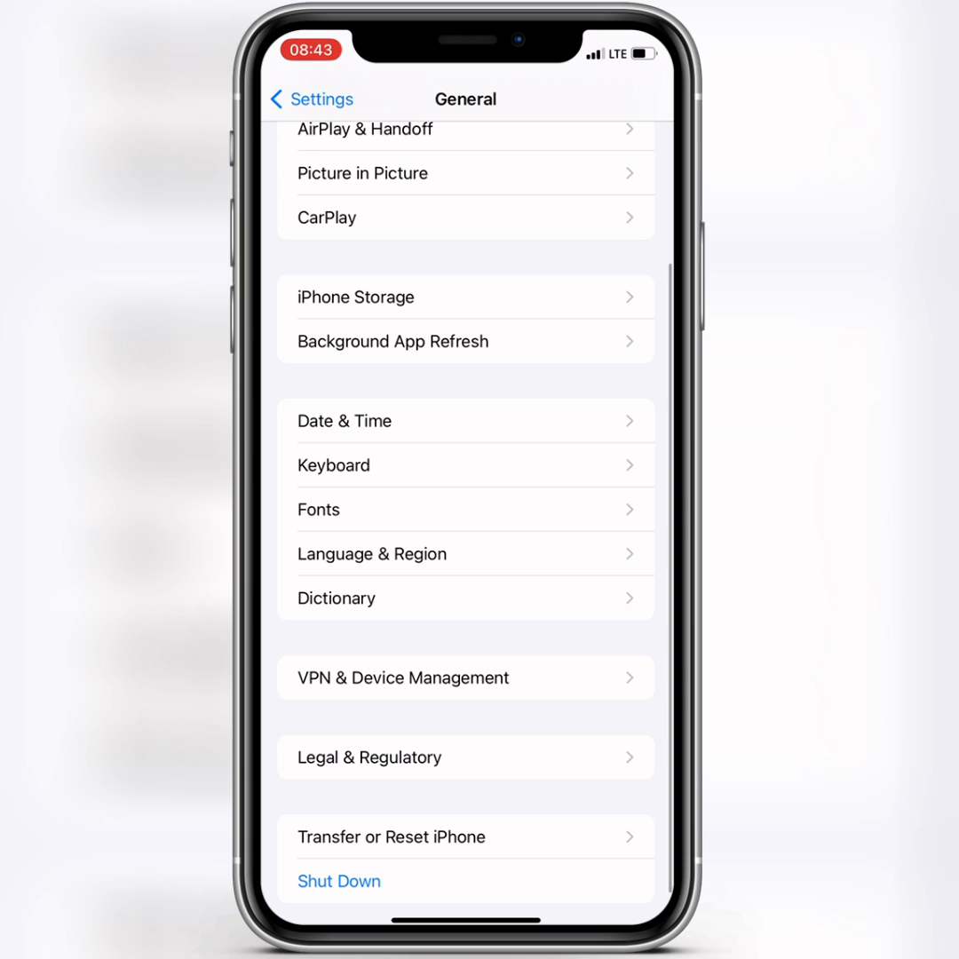
- Review the Transfer or Reset iPhone options under General, then head back to General
left_click(311, 99)
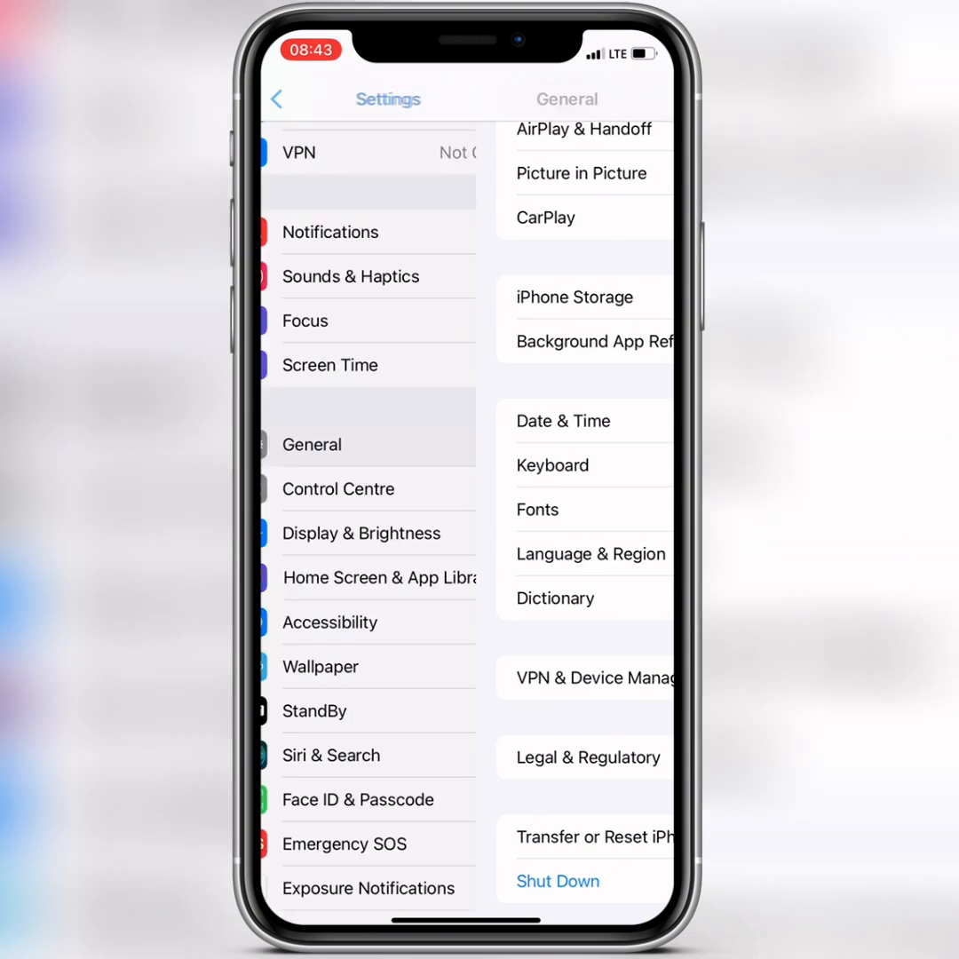
left_click(293, 98)
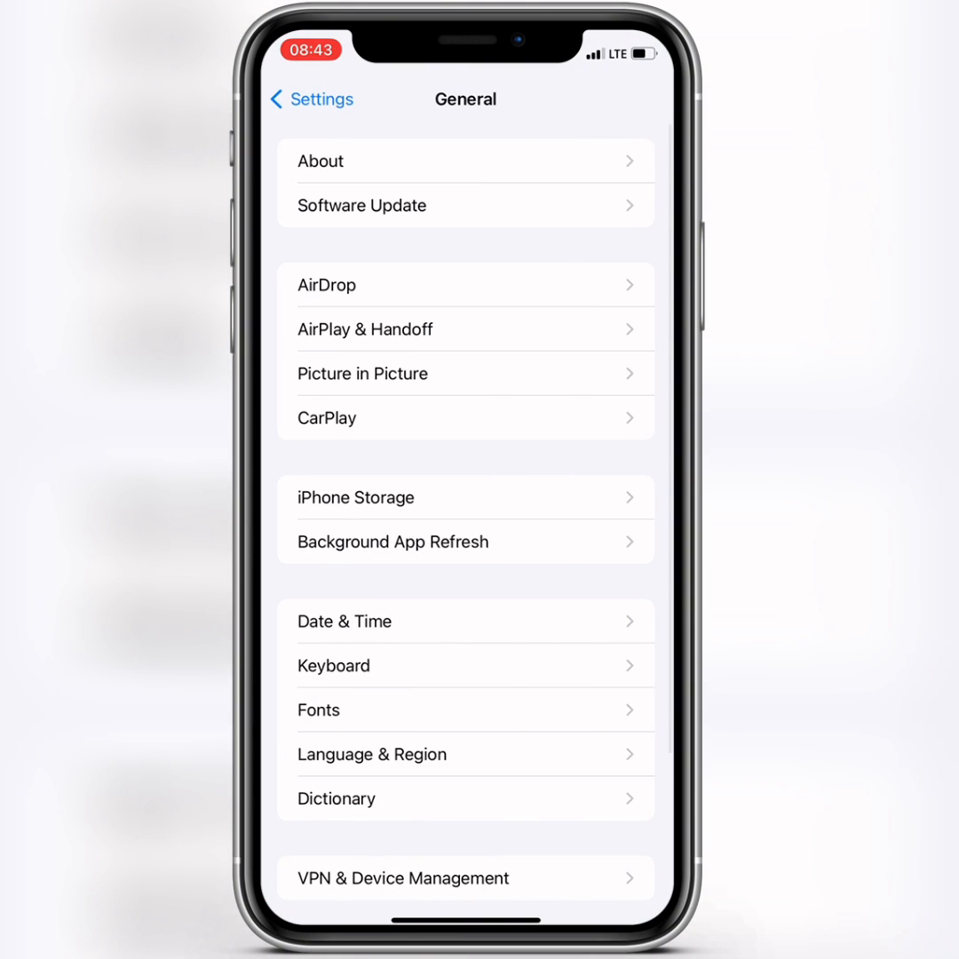
scroll("down", 3)
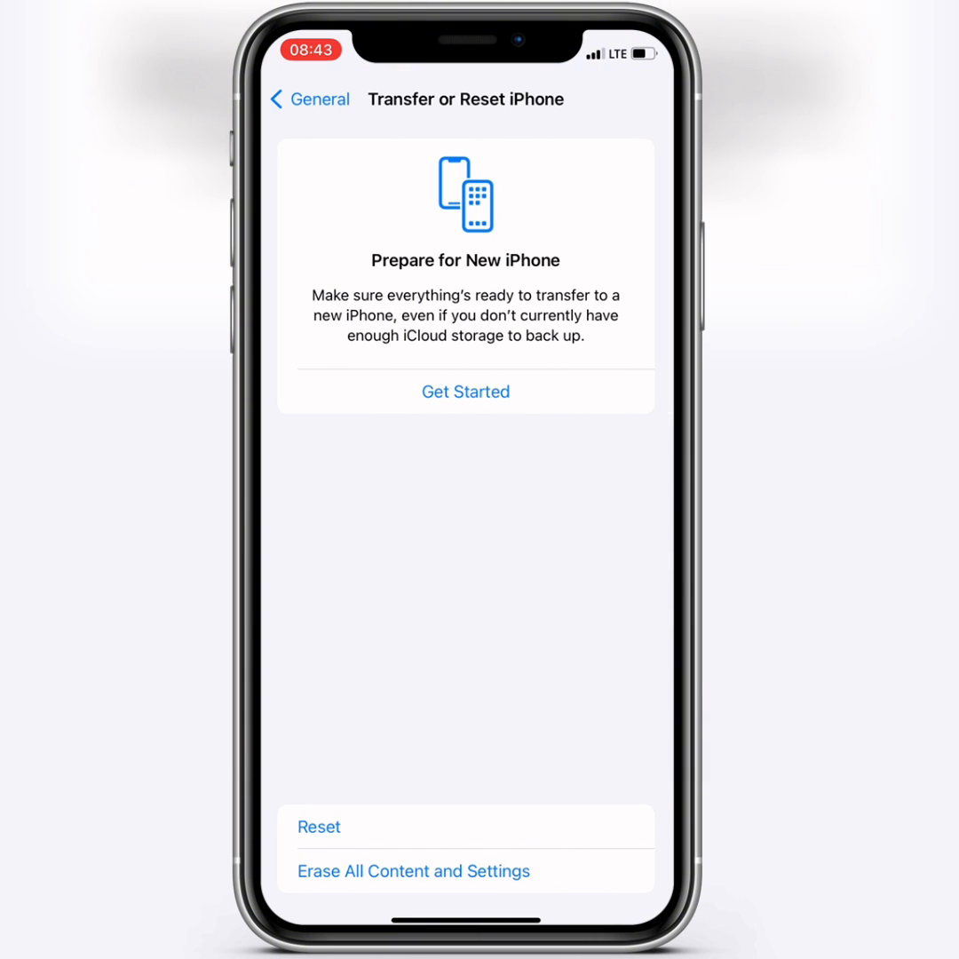
left_click(319, 826)
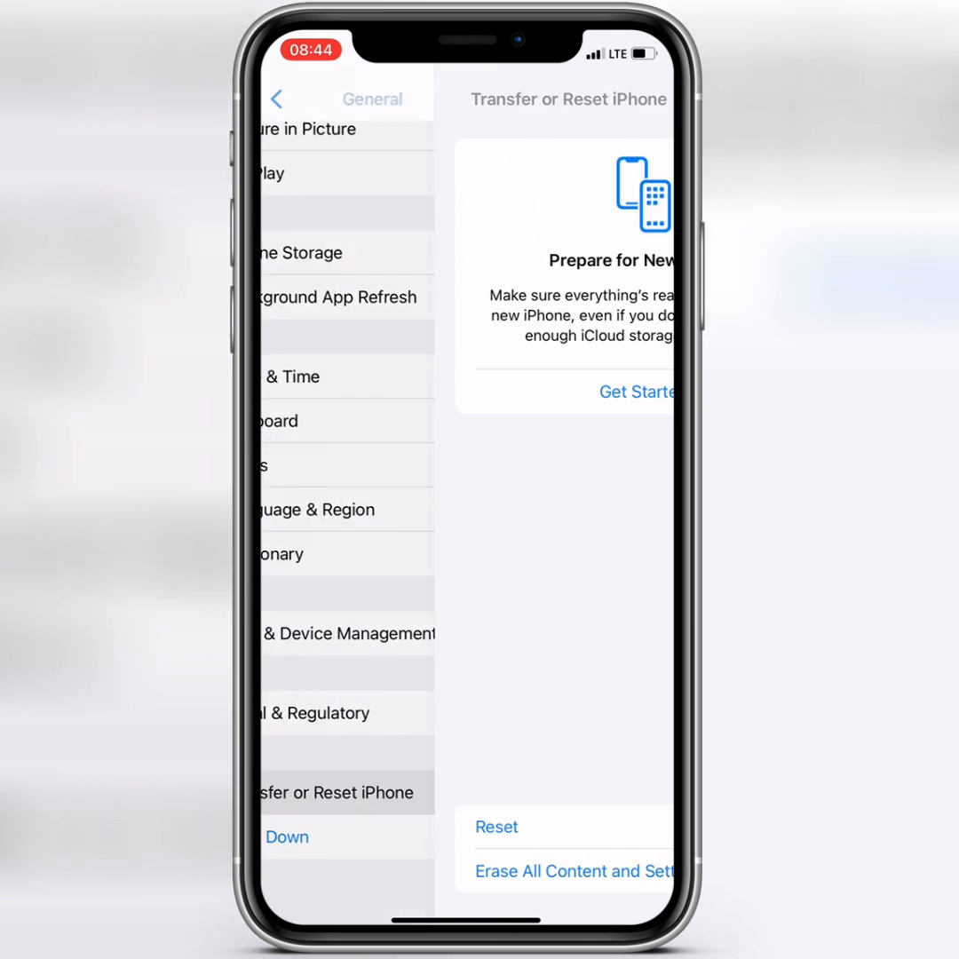
- Choose Shut Down in General to bring up the slide to power off screen
left_click(293, 98)
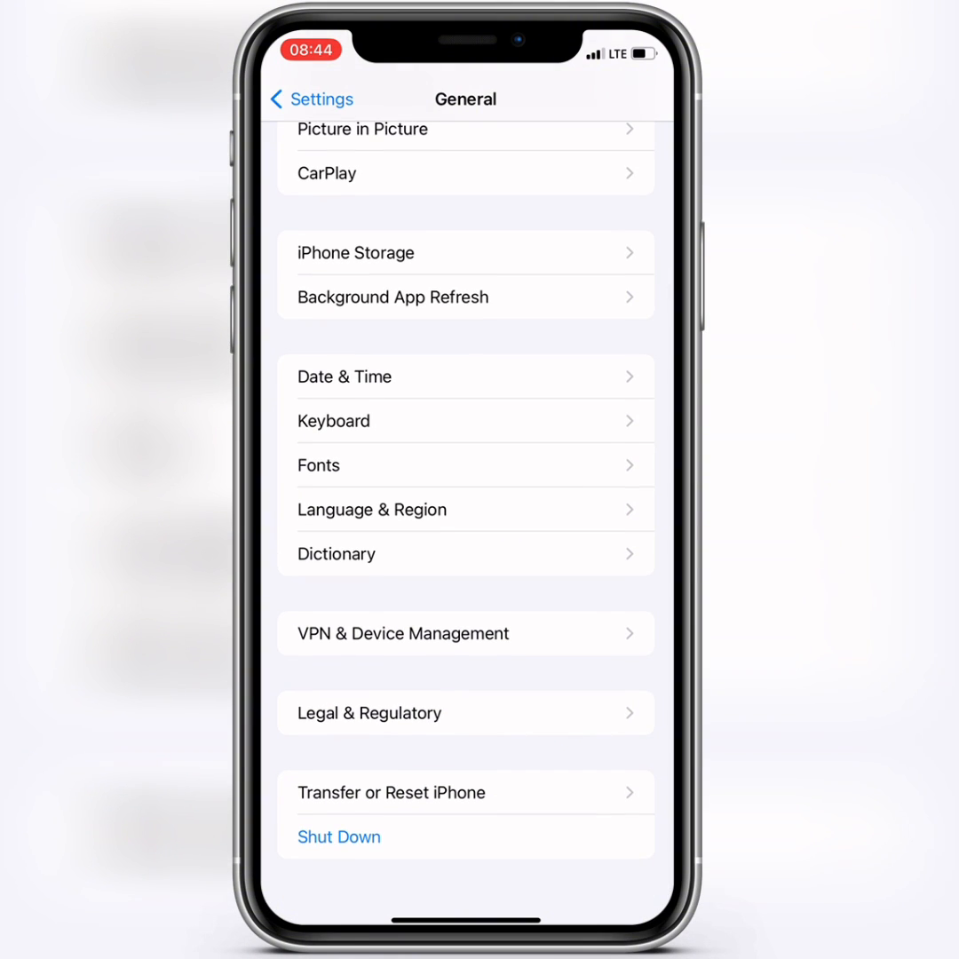
left_click(339, 836)
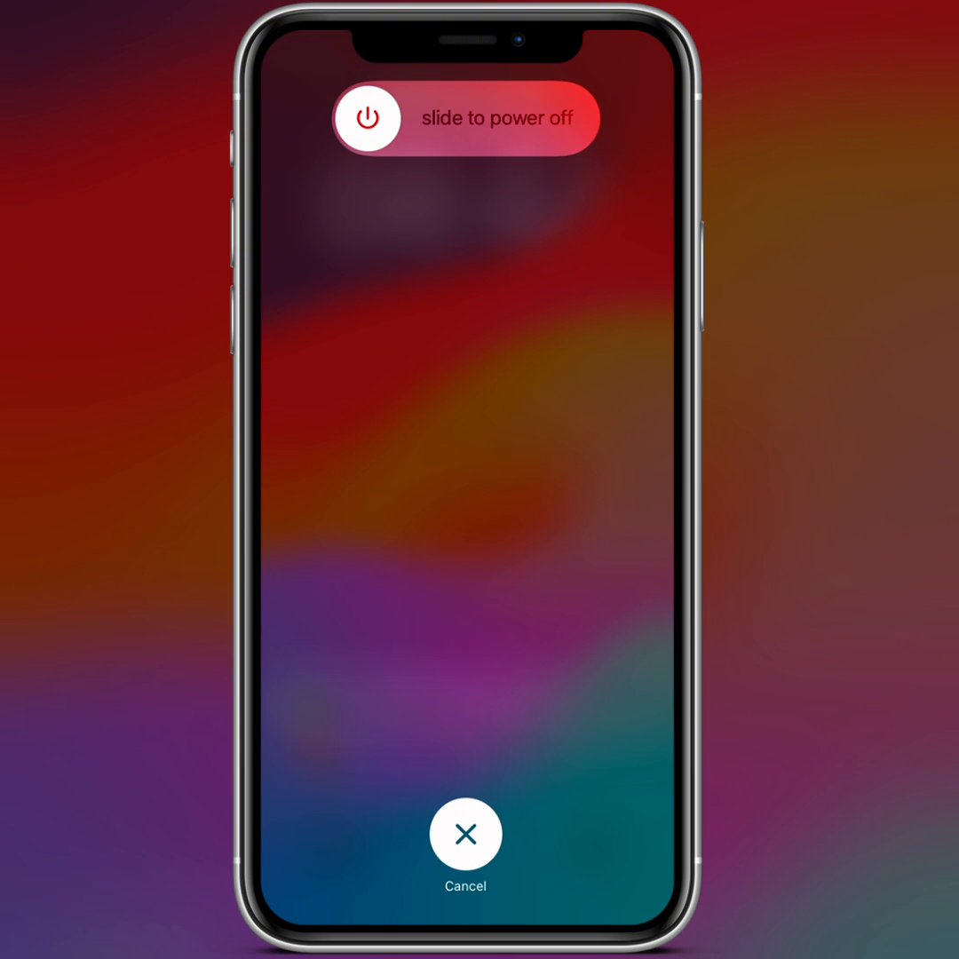
- Cancel the power-off screen and return to the main Settings list
left_click(463, 834)
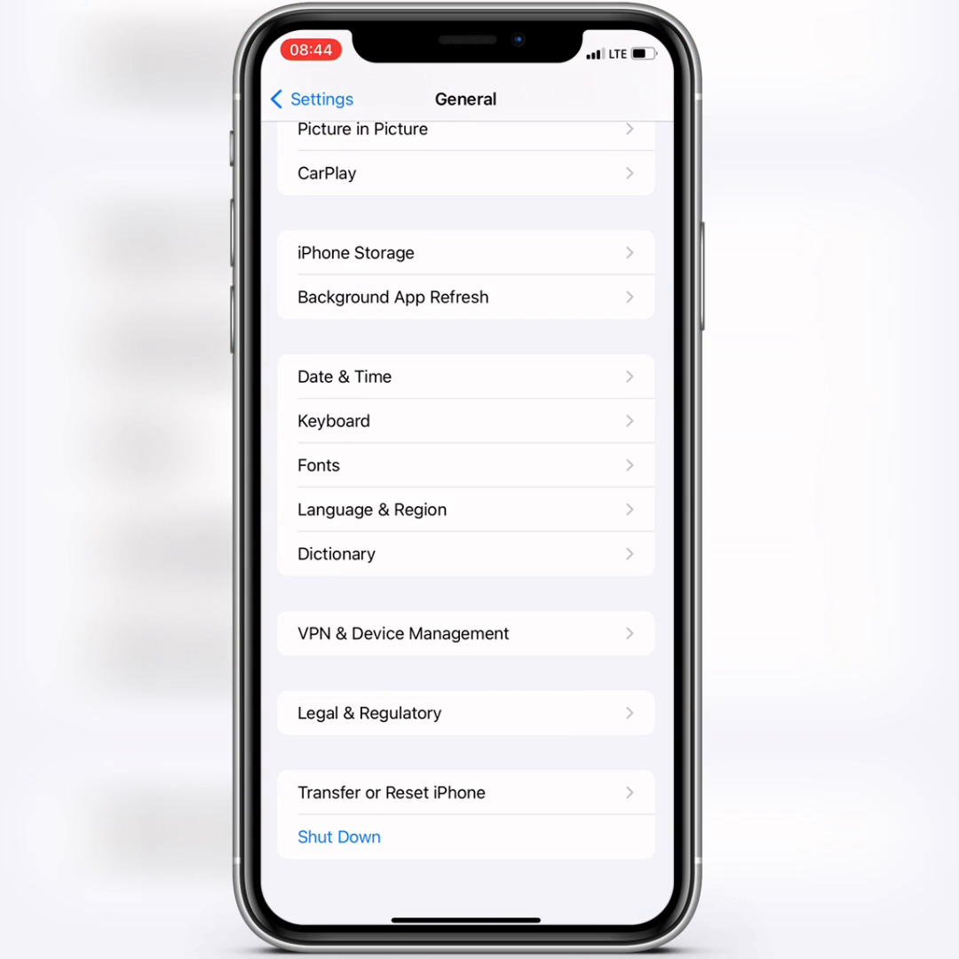
left_click(311, 98)
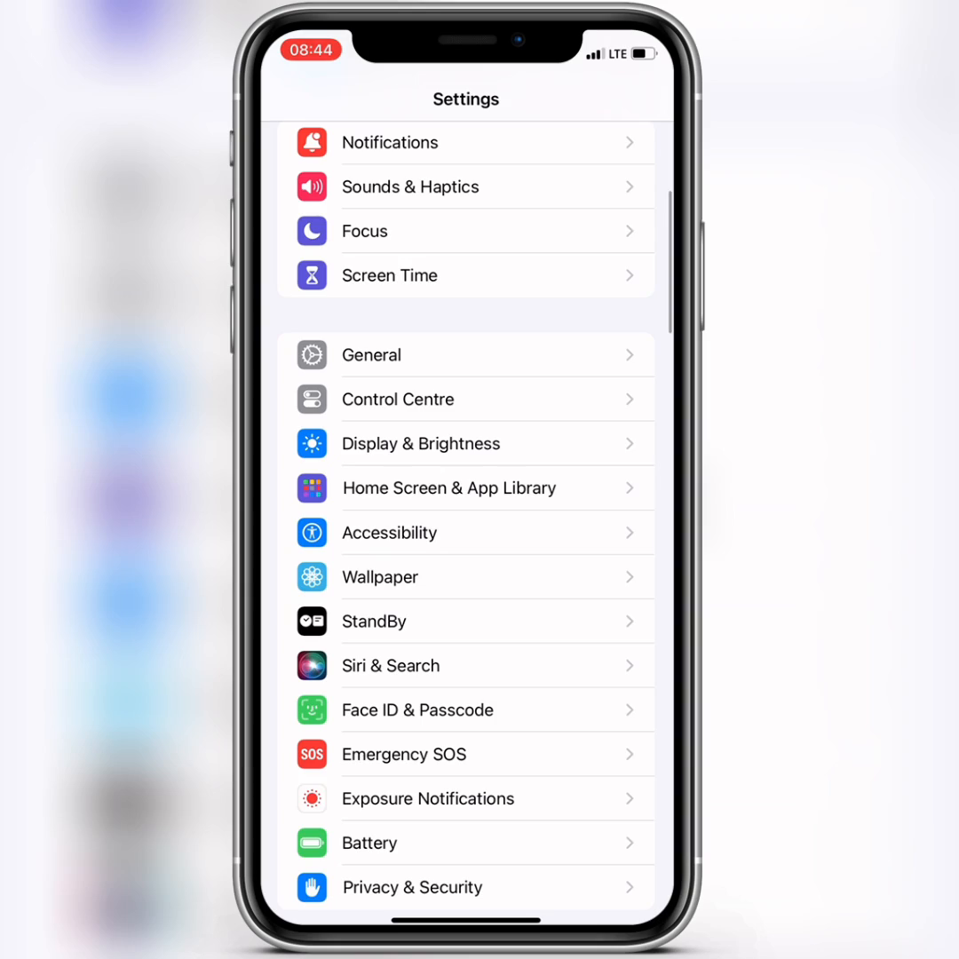